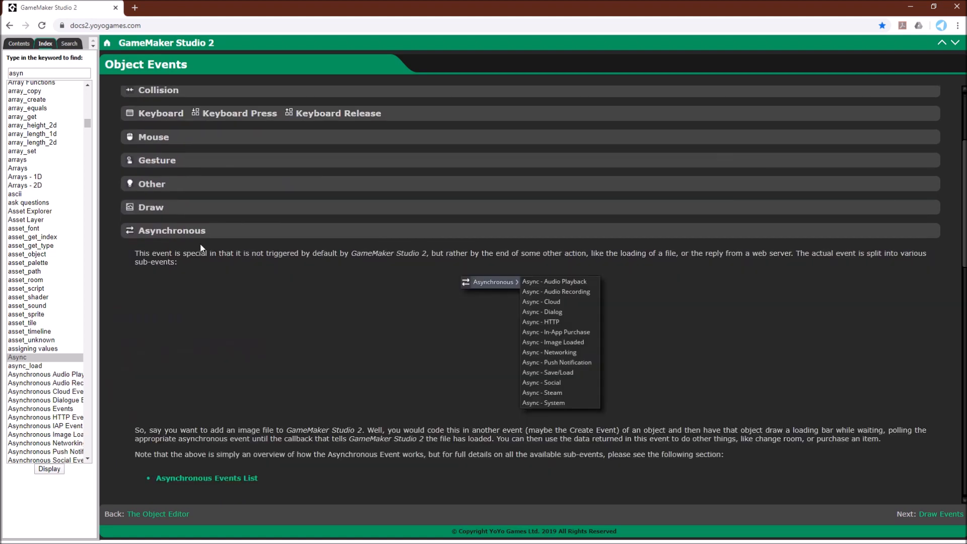
Follow the Asynchronous Events List link and expand Save / Load's Audio Groups details
{"action": "scroll", "scroll_direction": "down", "scroll_amount": 3}
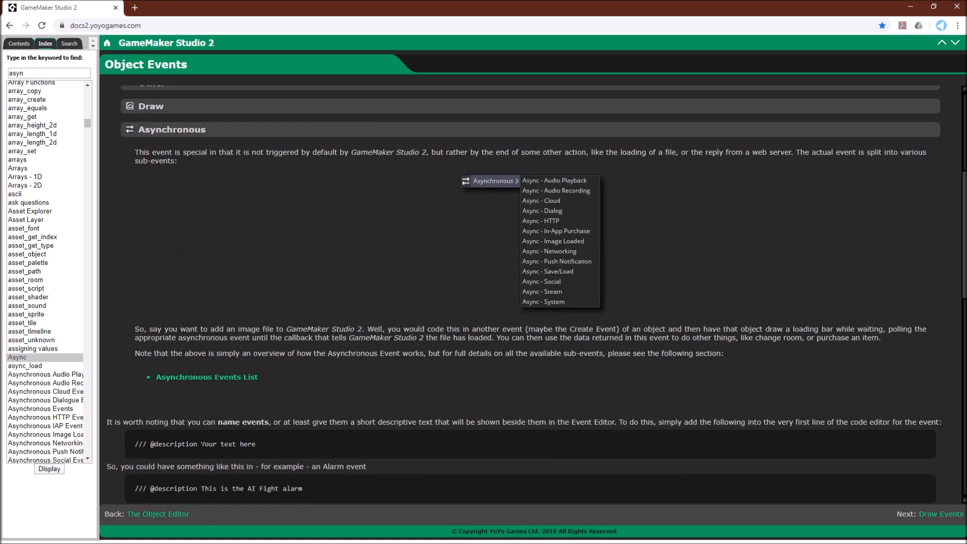
{"action": "left_click", "coordinate": [207, 376]}
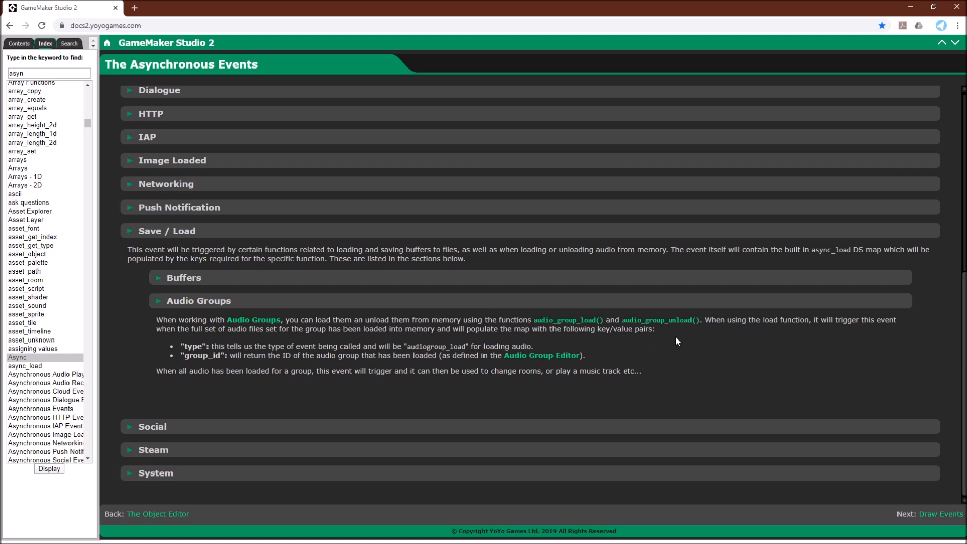
{"action": "mouse_move", "coordinate": [744, 364]}
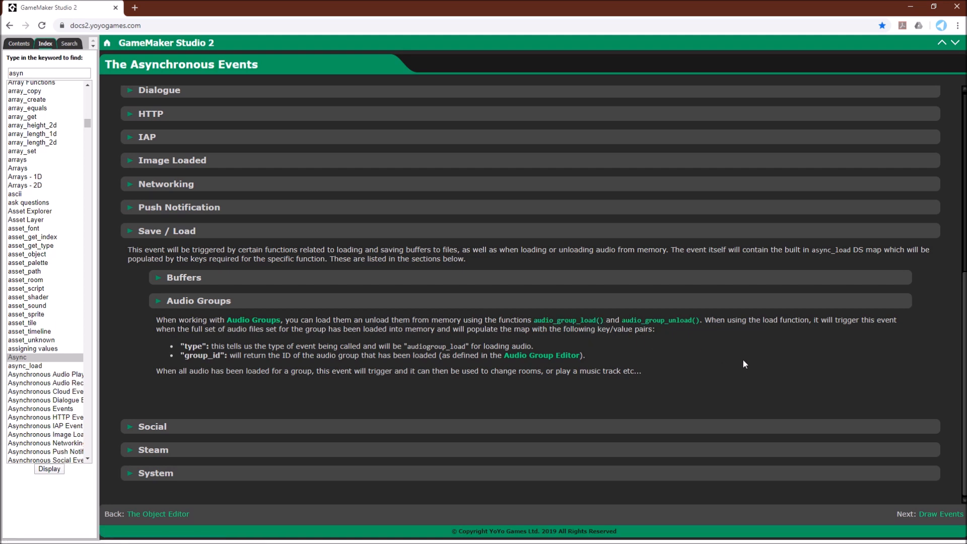
{"action": "mouse_move", "coordinate": [188, 342]}
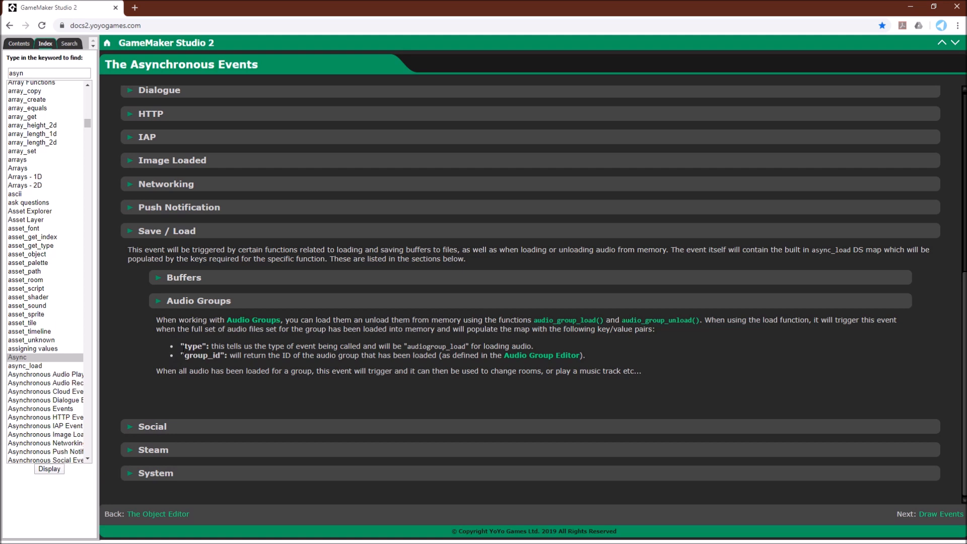
{"action": "mouse_move", "coordinate": [247, 380]}
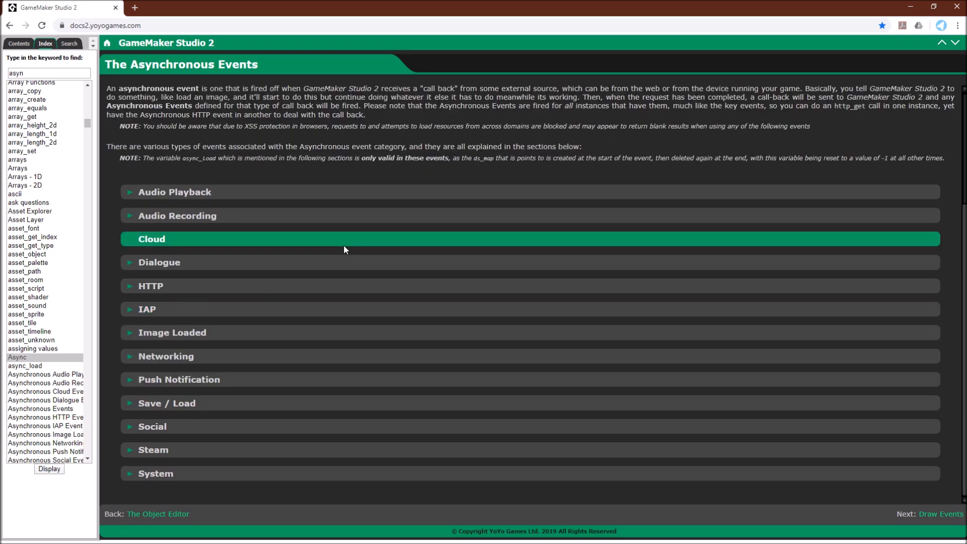
{"action": "mouse_move", "coordinate": [348, 255]}
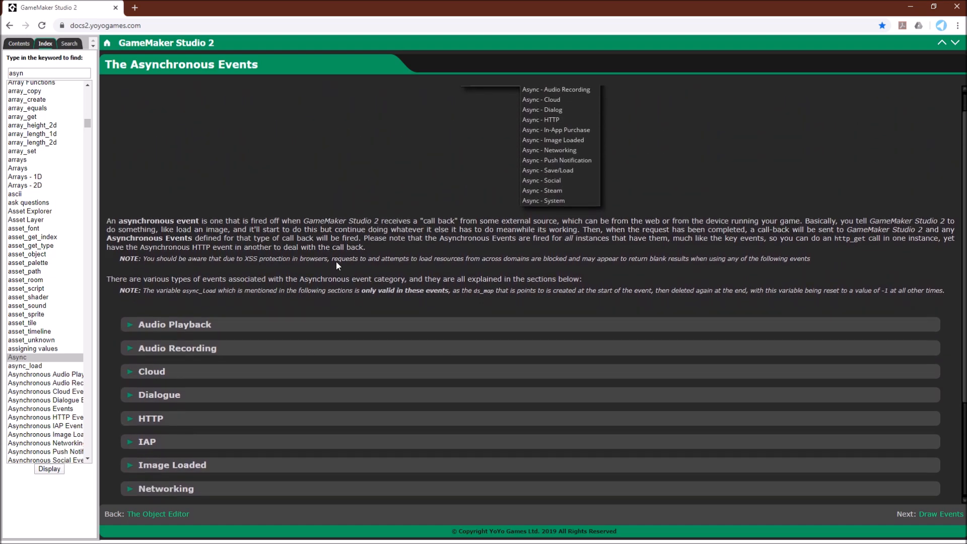
Expand the Audio Playback section and highlight the async_load variable in its description
{"action": "scroll", "scroll_direction": "down", "scroll_amount": 3}
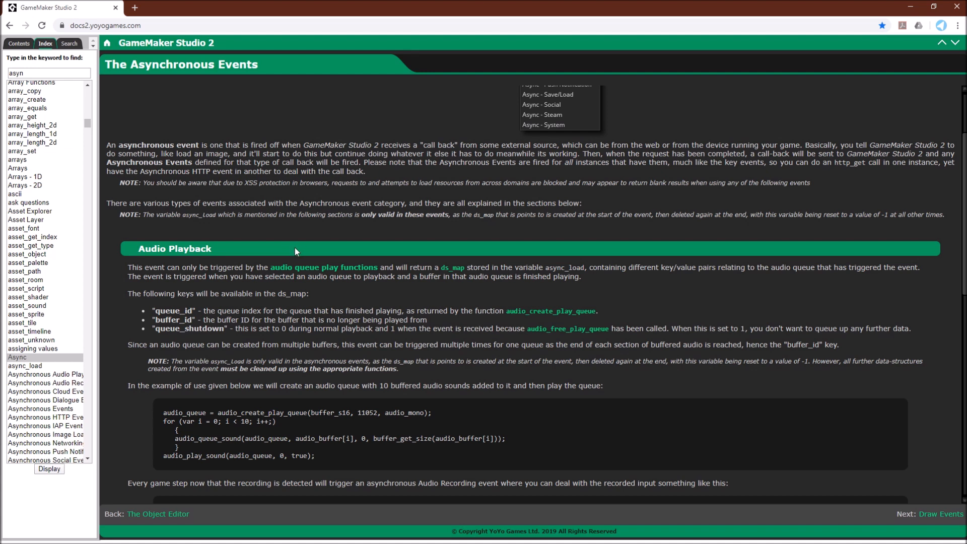
{"action": "mouse_move", "coordinate": [299, 251]}
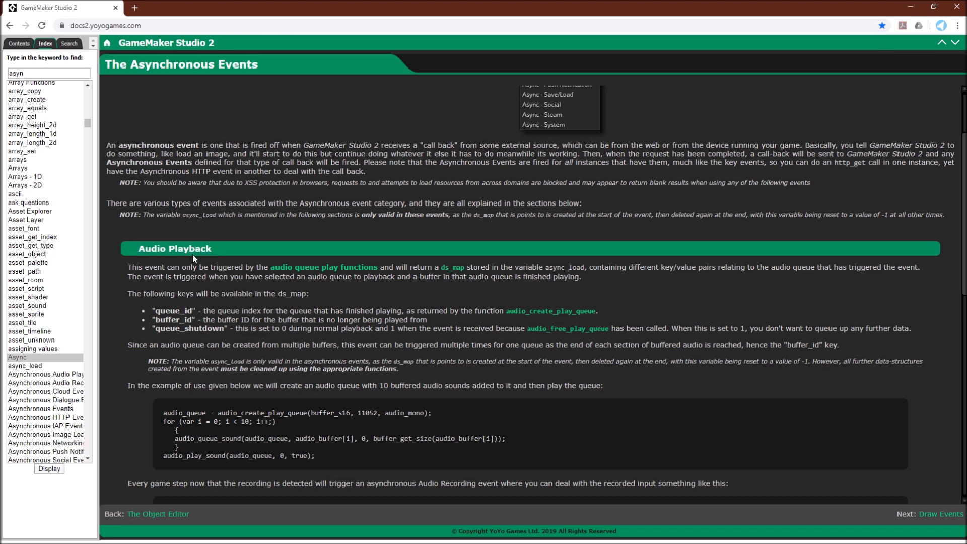
{"action": "left_click", "coordinate": [175, 249]}
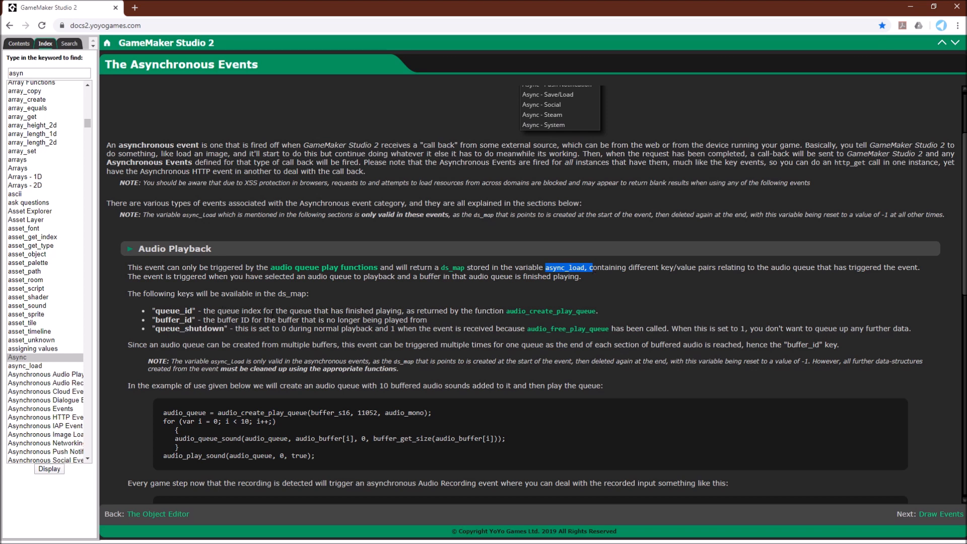
{"action": "mouse_move", "coordinate": [192, 353]}
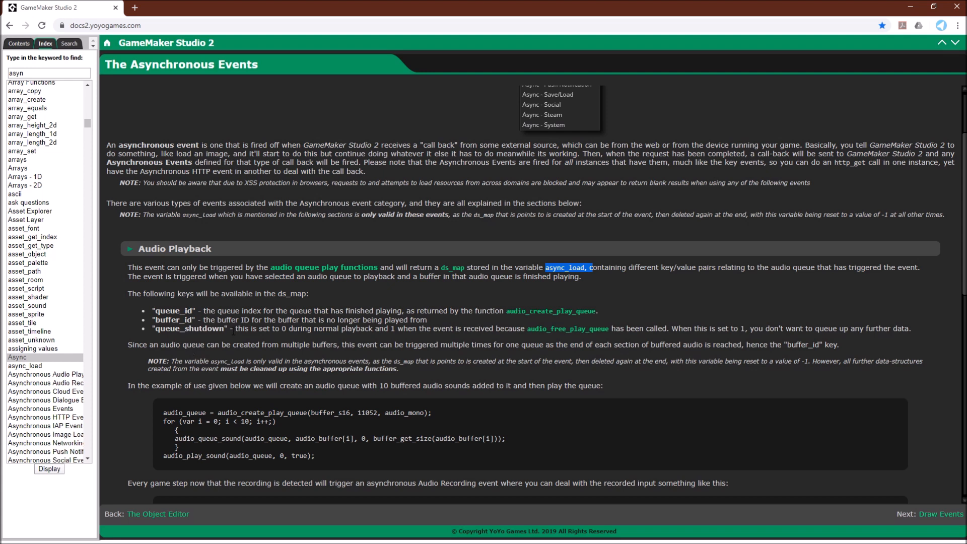
{"action": "mouse_move", "coordinate": [664, 117]}
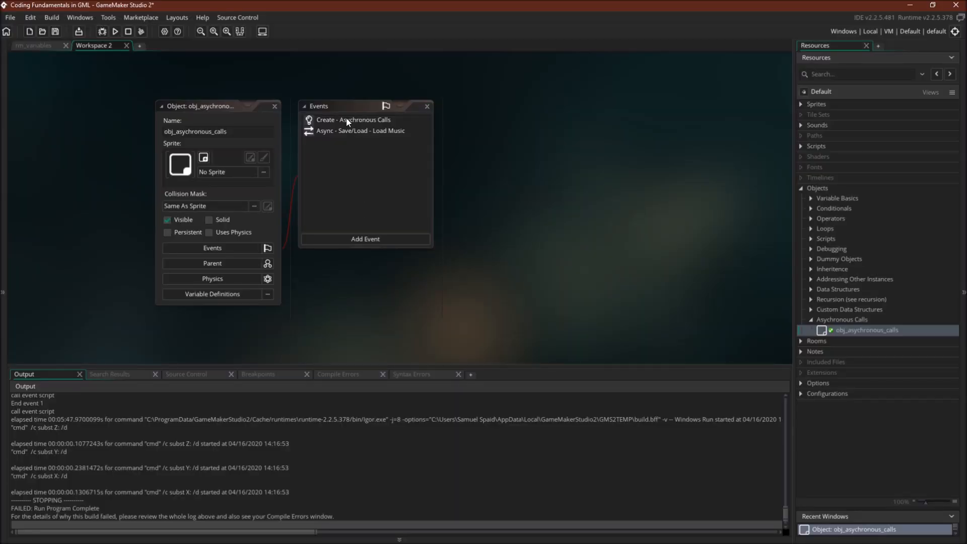
Show obj_asynchronous_calls' Create event code loading music and sfx groups, with the Sounds folder expanded
{"action": "double_click", "coordinate": [354, 120]}
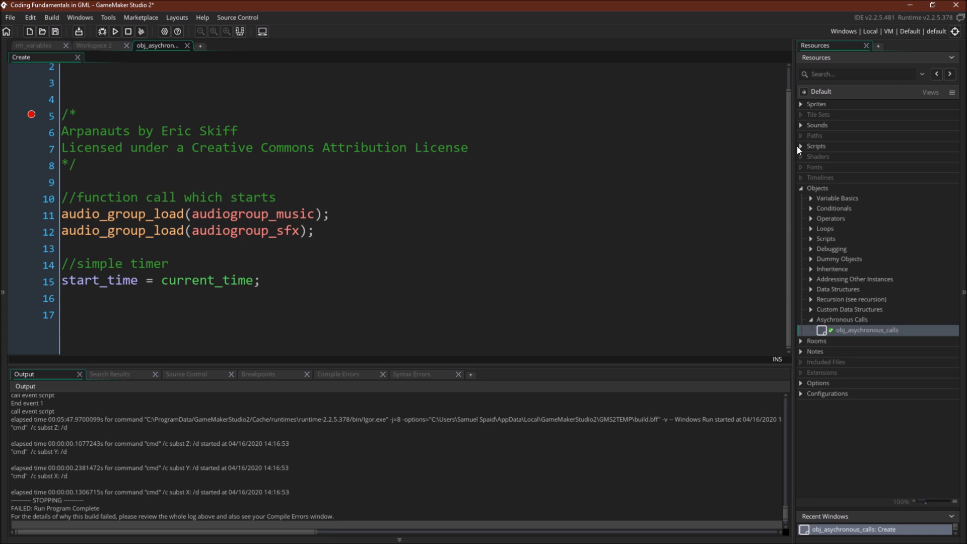
{"action": "left_click", "coordinate": [817, 125]}
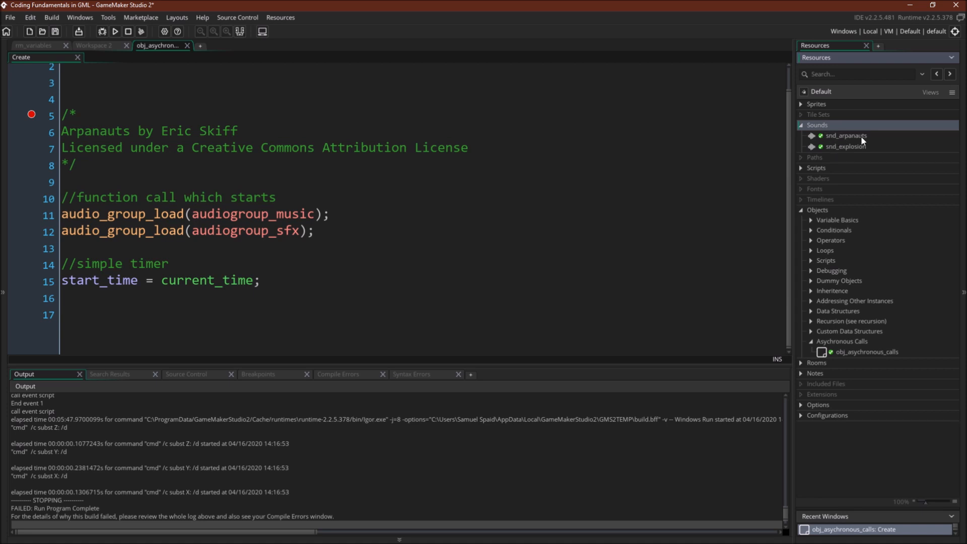
{"action": "mouse_move", "coordinate": [869, 150]}
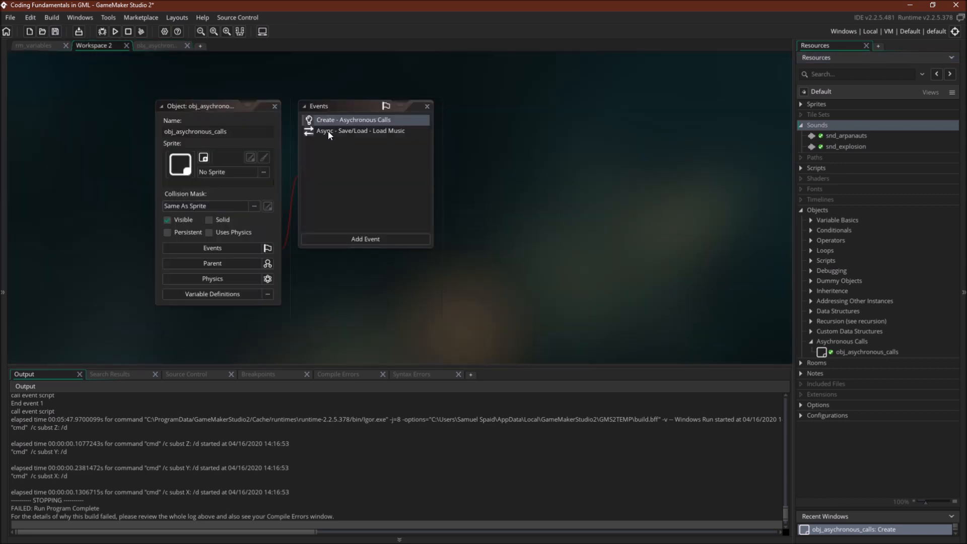
Compare the Create and Async Save/Load event code, then start a debug run (F6) from Save/Load
{"action": "double_click", "coordinate": [358, 130]}
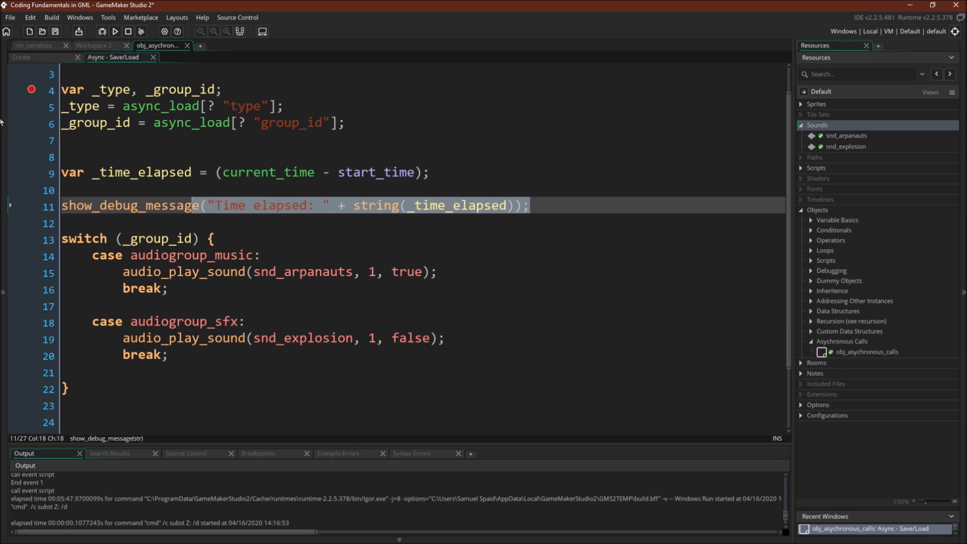
{"action": "left_click", "coordinate": [21, 56]}
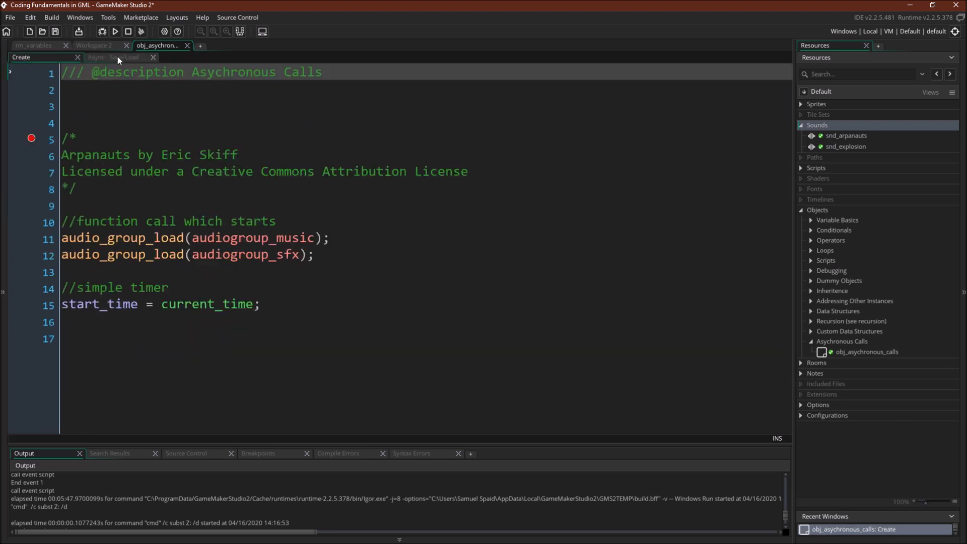
{"action": "left_click", "coordinate": [114, 57]}
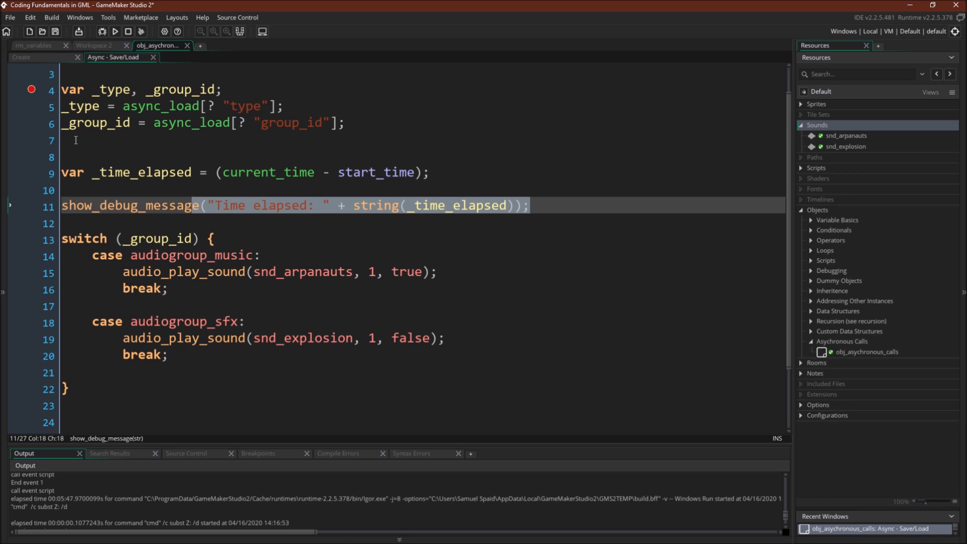
{"action": "mouse_move", "coordinate": [172, 355]}
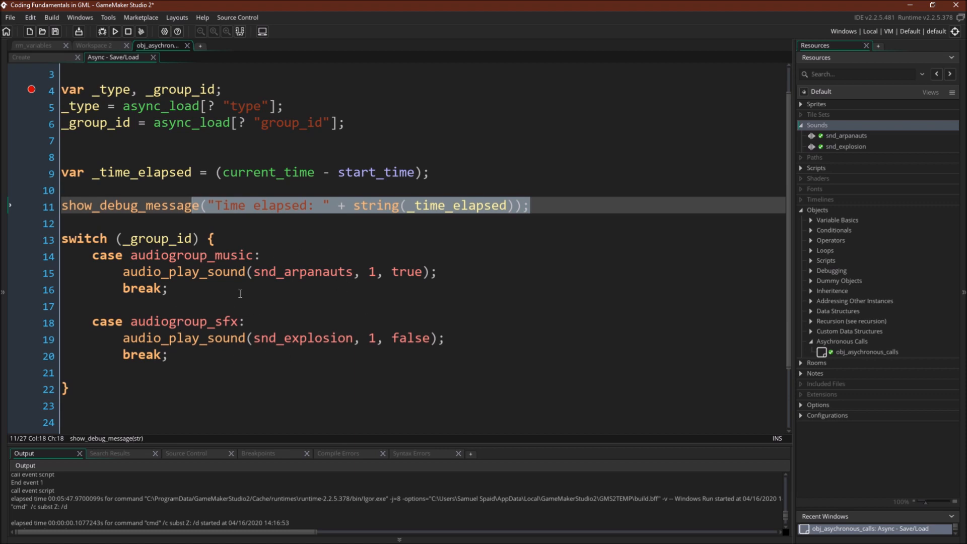
{"action": "left_click", "coordinate": [23, 56]}
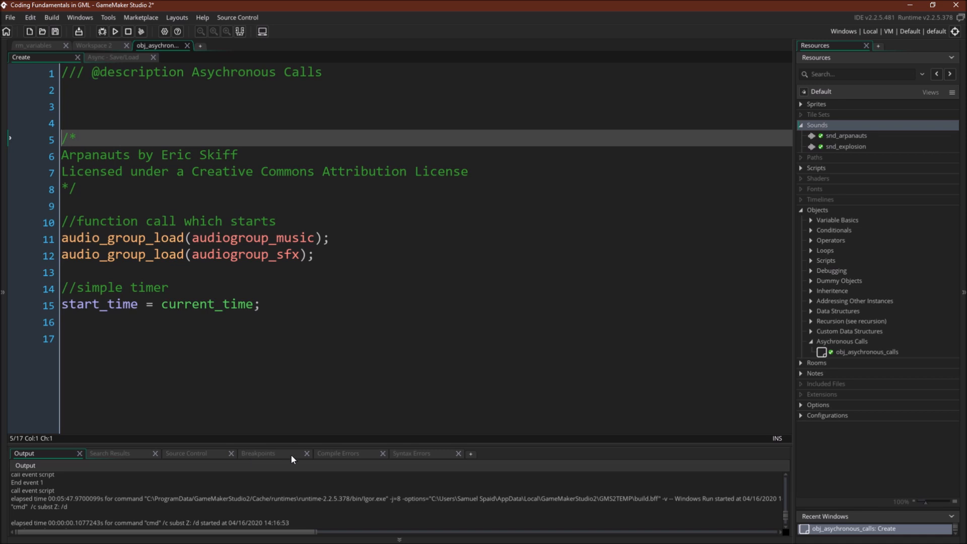
{"action": "left_click", "coordinate": [113, 57]}
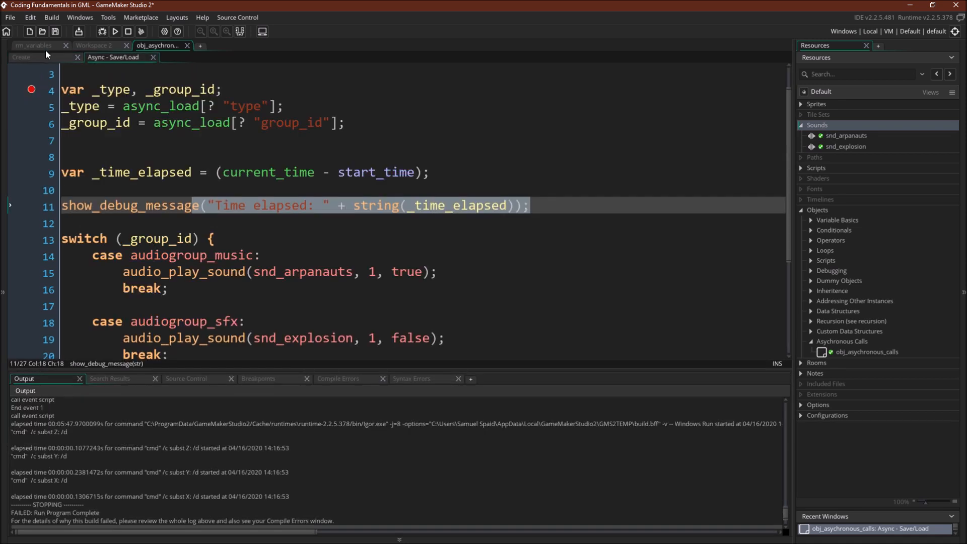
{"action": "left_click", "coordinate": [21, 57]}
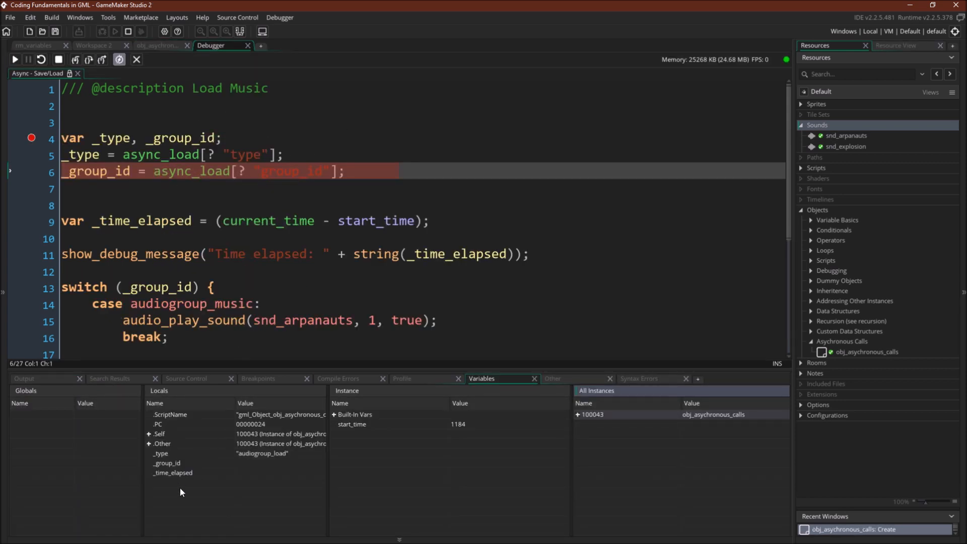
{"action": "mouse_move", "coordinate": [75, 59]}
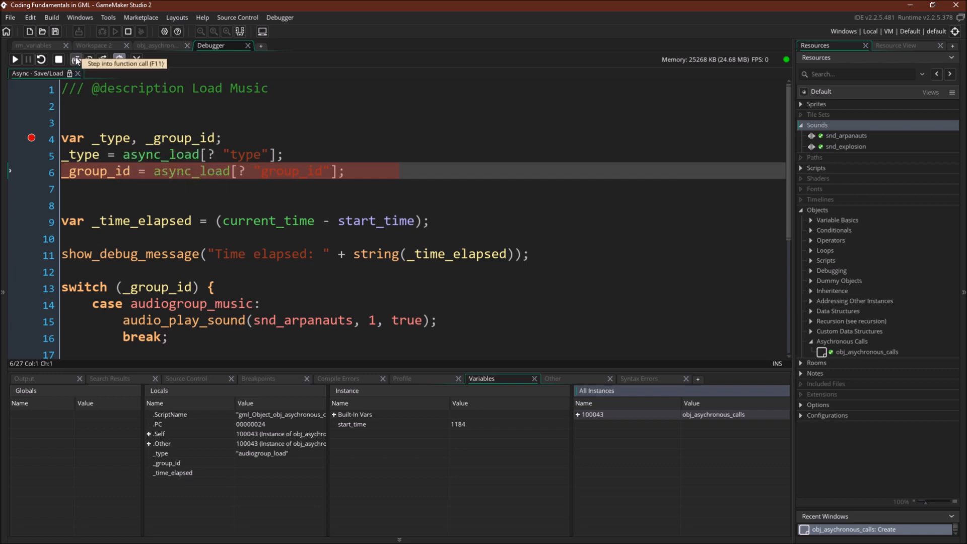
Step into the Save/Load code until _group_id is 1 and _time_elapsed 47389, then stop the debugger
{"action": "left_click", "coordinate": [75, 60]}
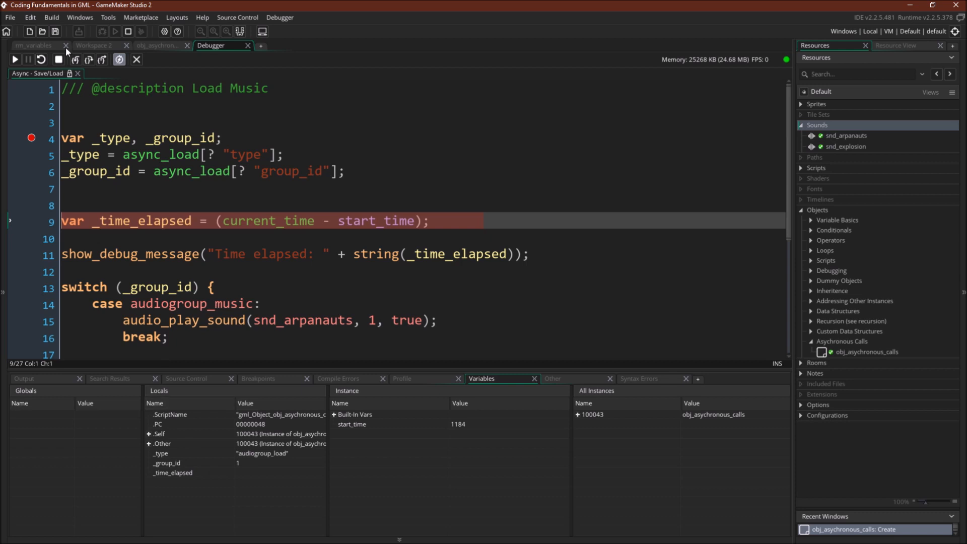
{"action": "left_click", "coordinate": [88, 60]}
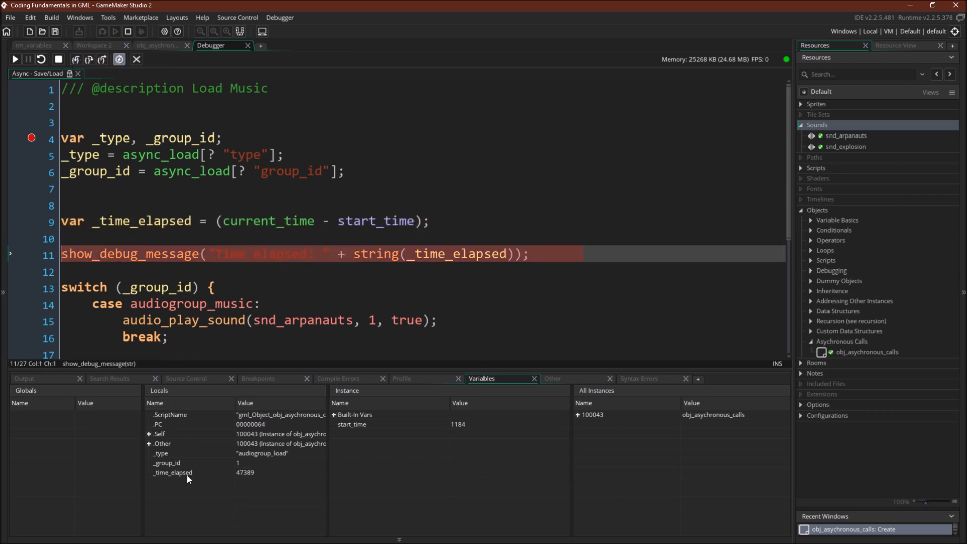
{"action": "mouse_move", "coordinate": [241, 481]}
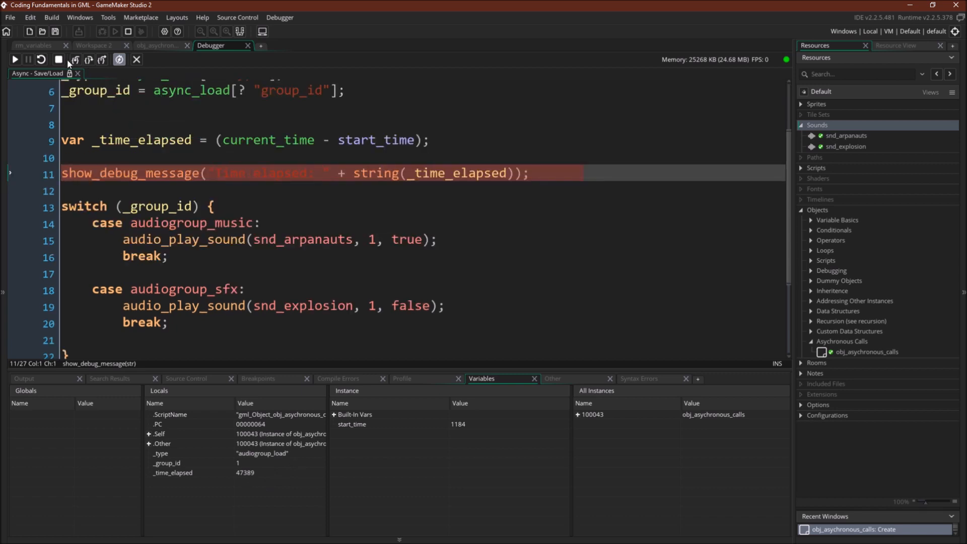
{"action": "left_click", "coordinate": [74, 60]}
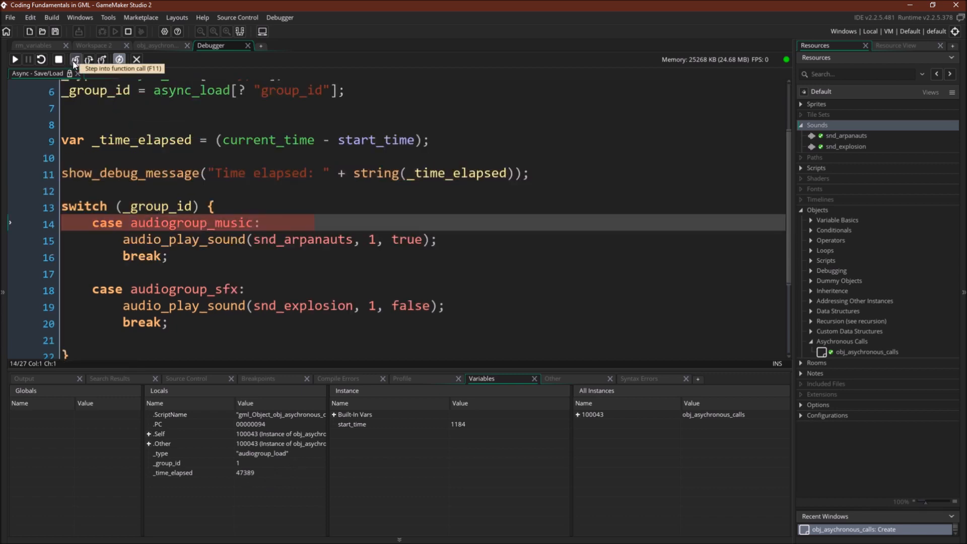
{"action": "left_click", "coordinate": [74, 59]}
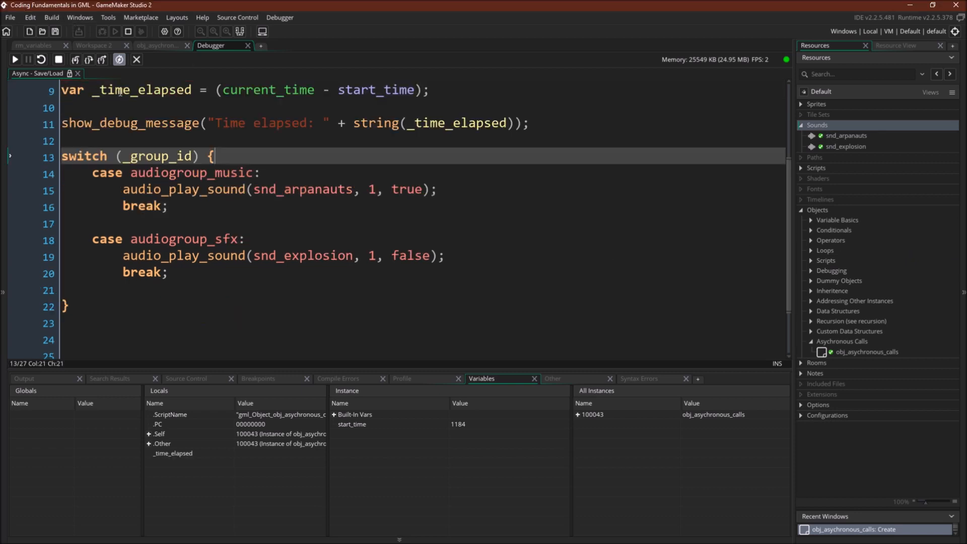
{"action": "left_click", "coordinate": [58, 59]}
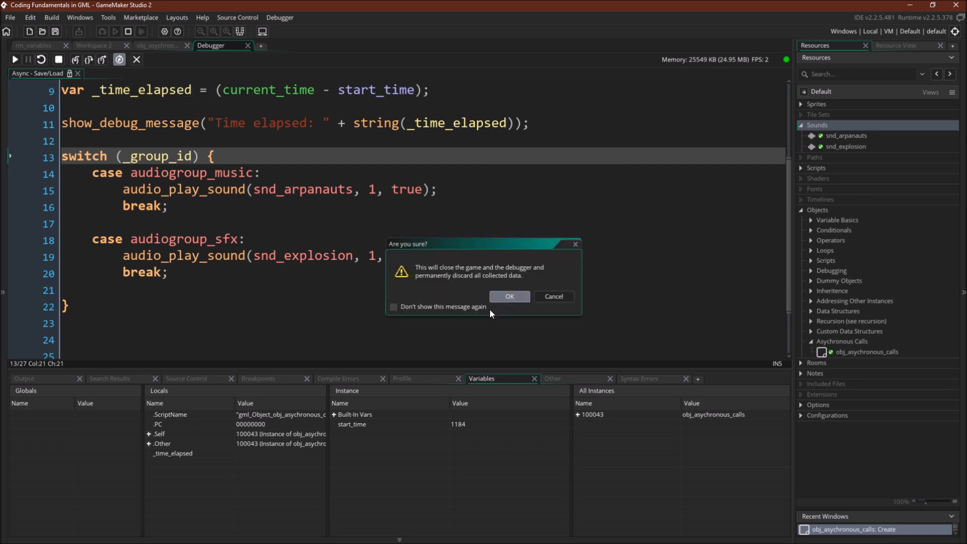
Confirm closing the debugger and run the game (F5) so both audio groups report loaded with elapsed times
{"action": "left_click", "coordinate": [508, 296]}
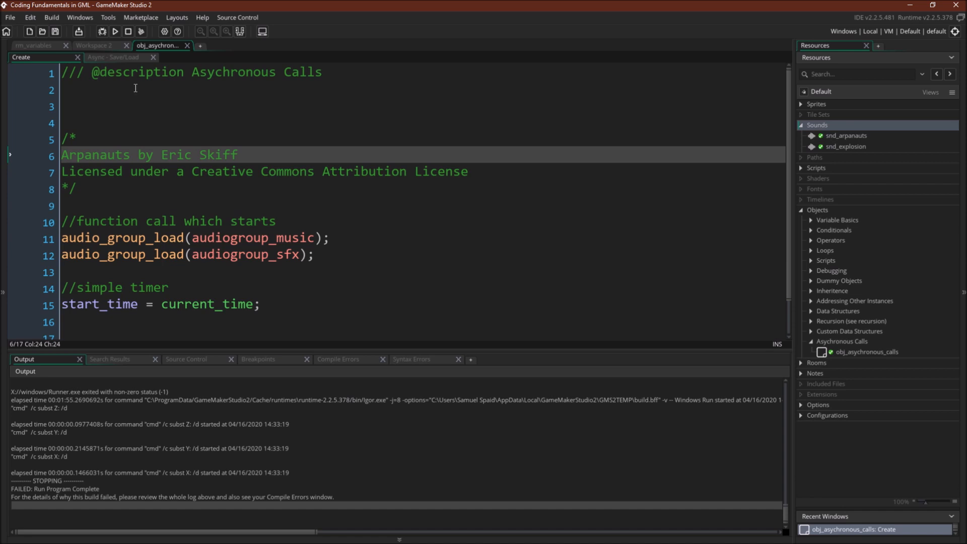
{"action": "mouse_move", "coordinate": [41, 490]}
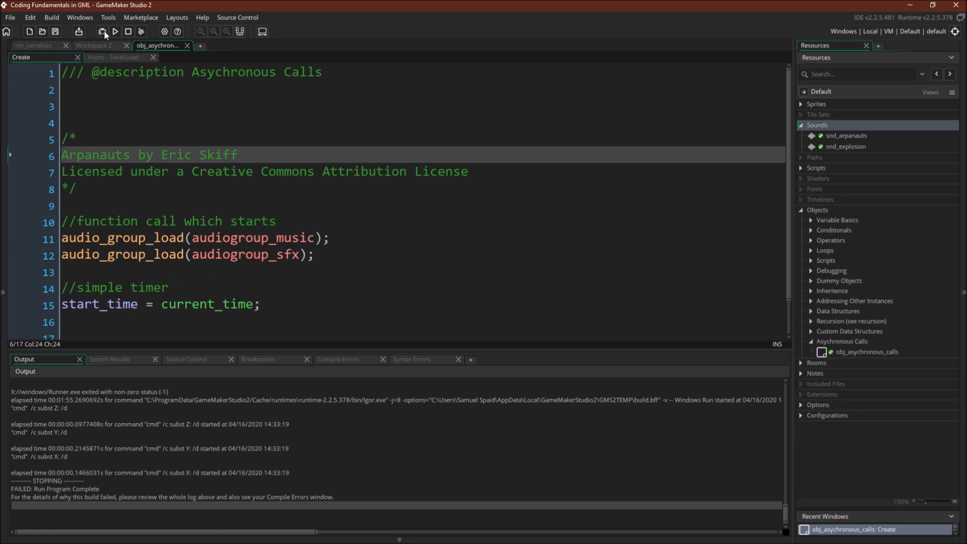
{"action": "left_click", "coordinate": [113, 31]}
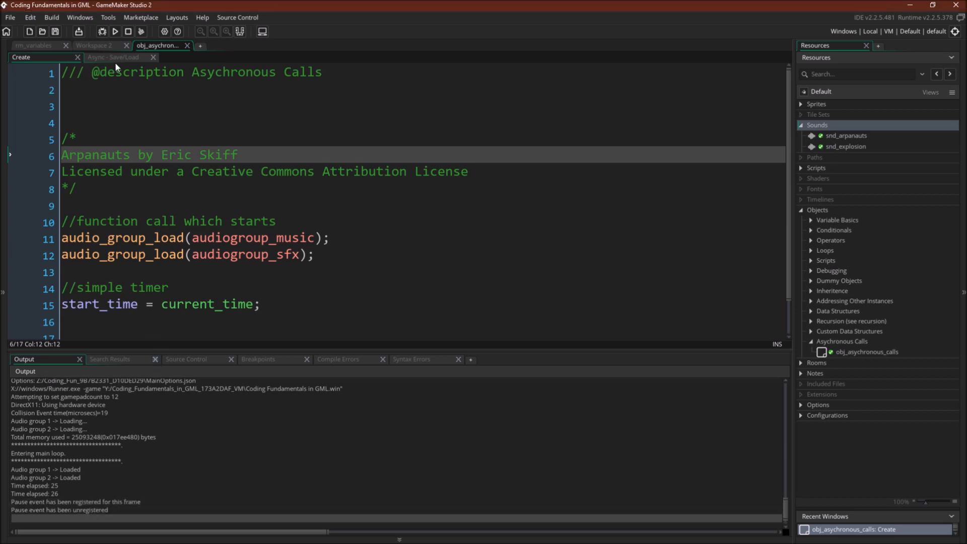
{"action": "mouse_move", "coordinate": [414, 199]}
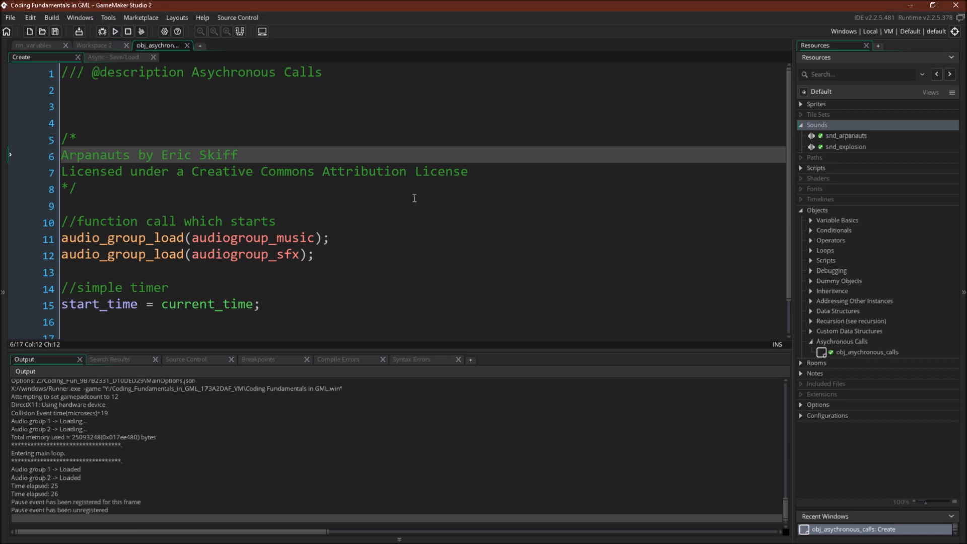